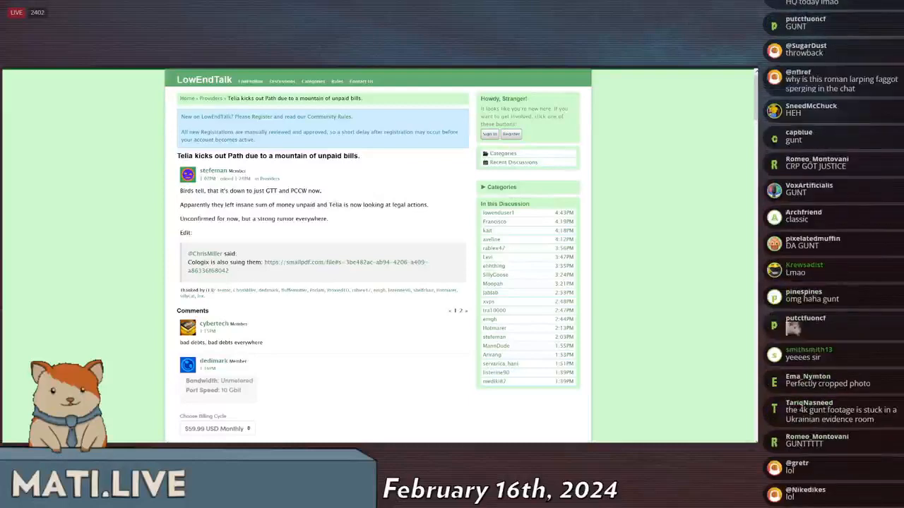
scroll("down", 3)
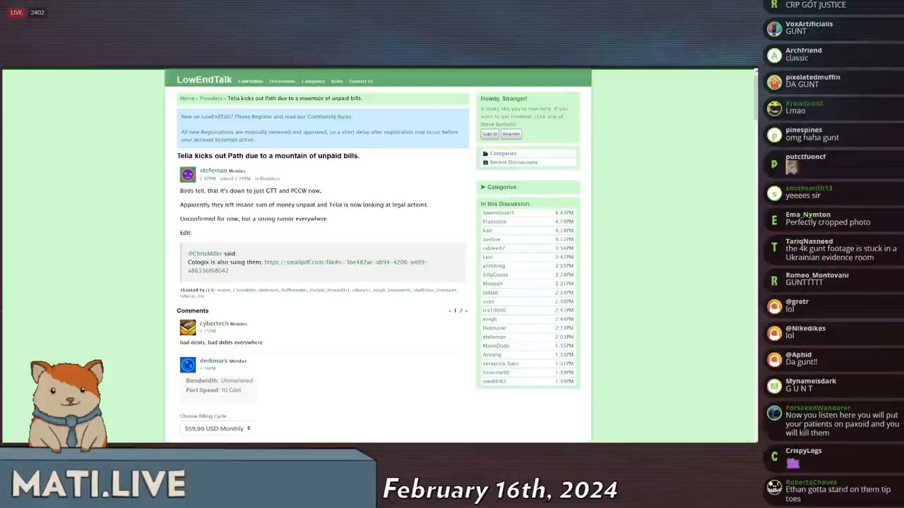
scroll("down", 3)
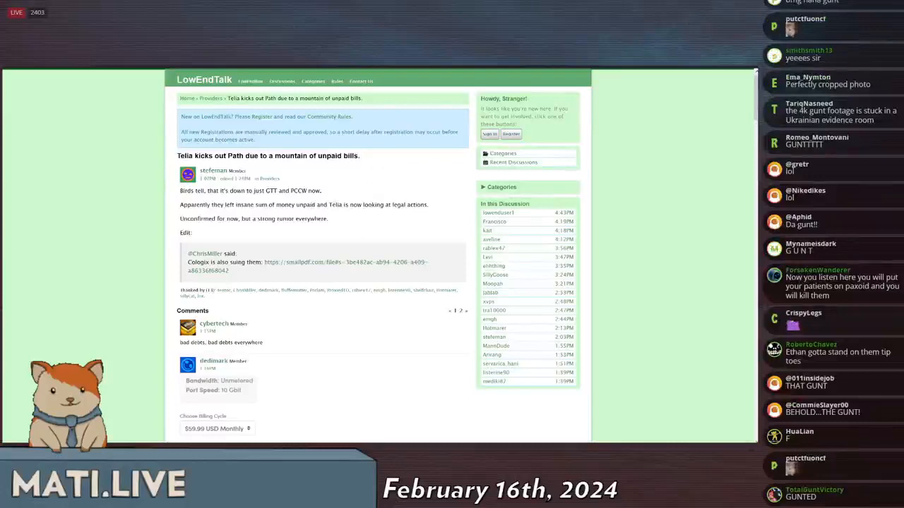
scroll("down", 3)
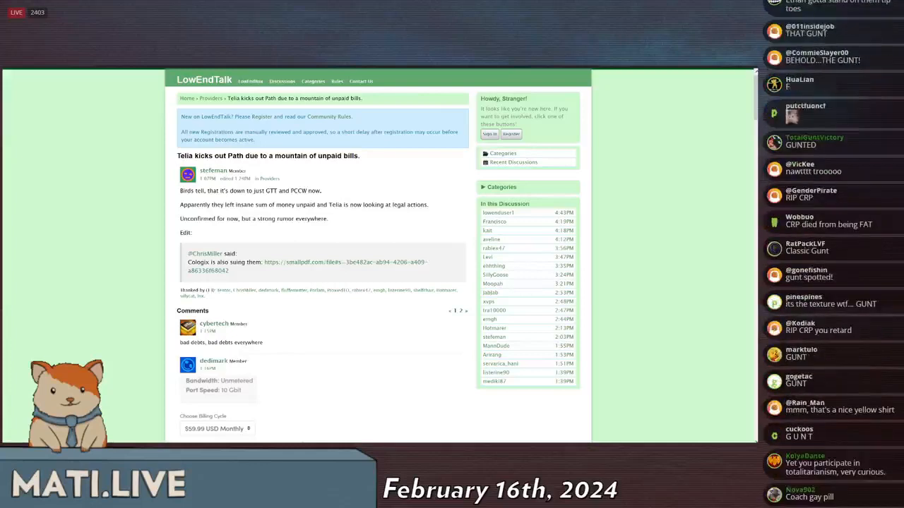
scroll("down", 3)
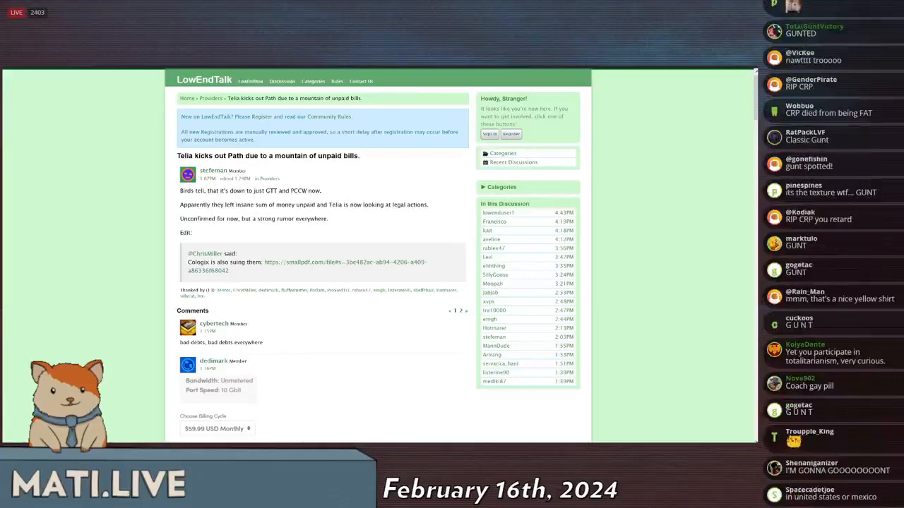
scroll("down", 3)
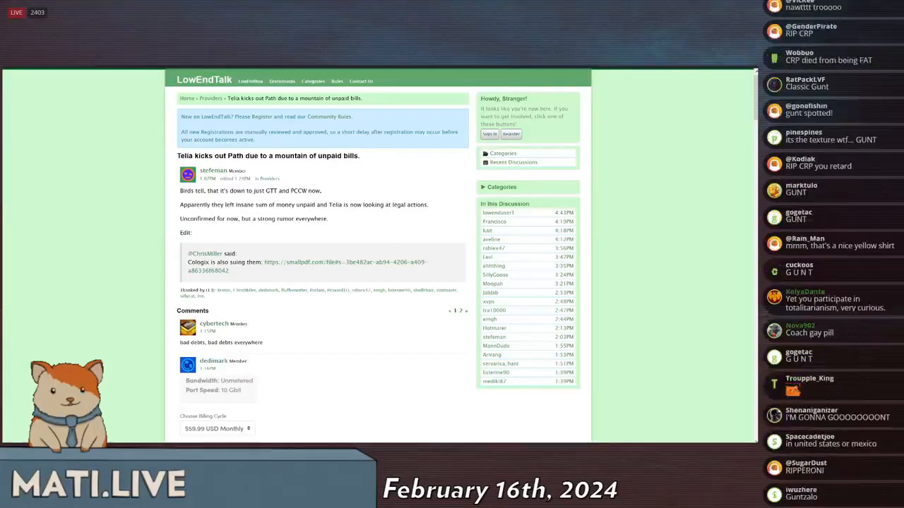
scroll("down", 3)
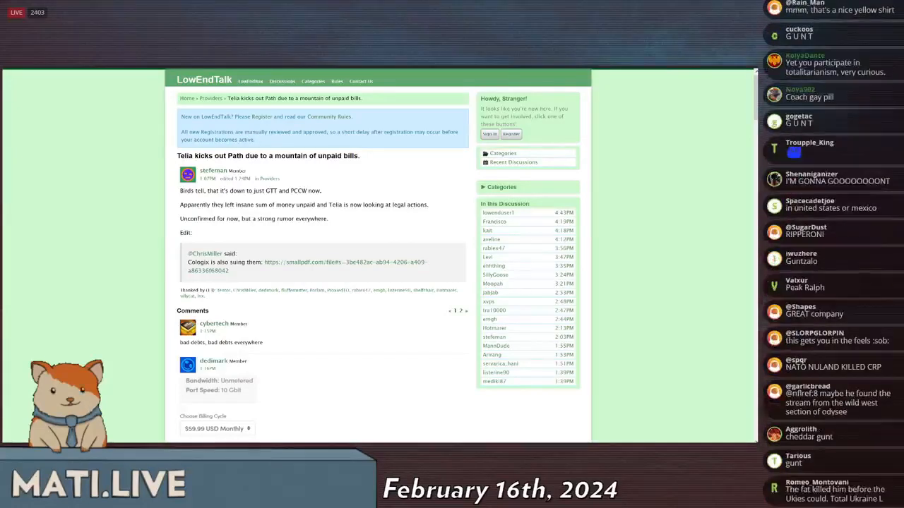
scroll("down", 3)
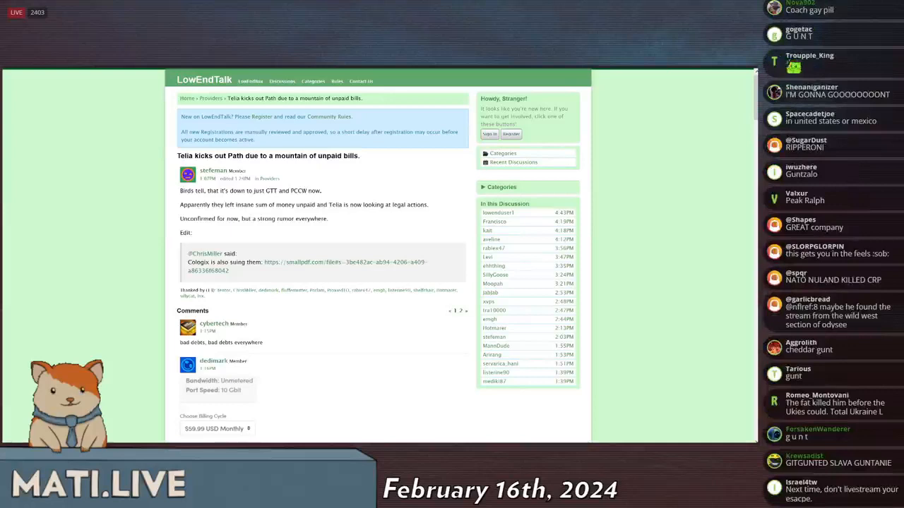
scroll("down", 3)
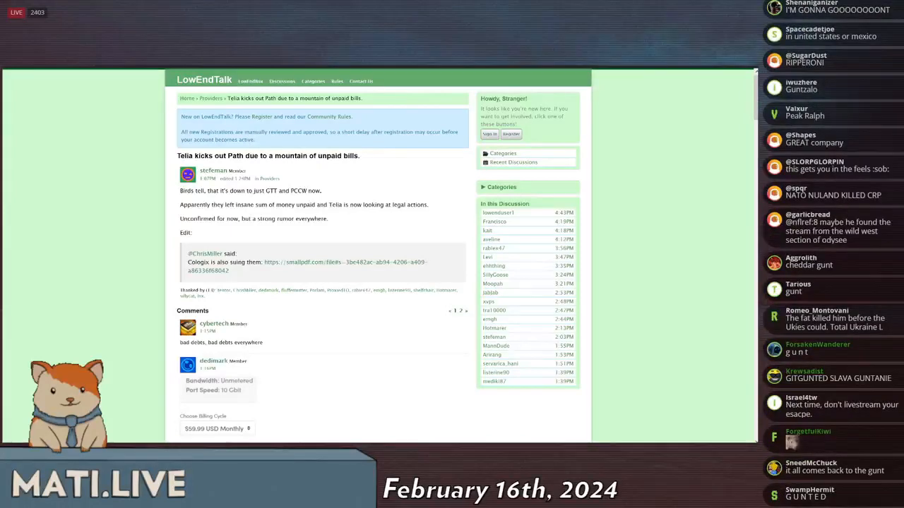
scroll("down", 3)
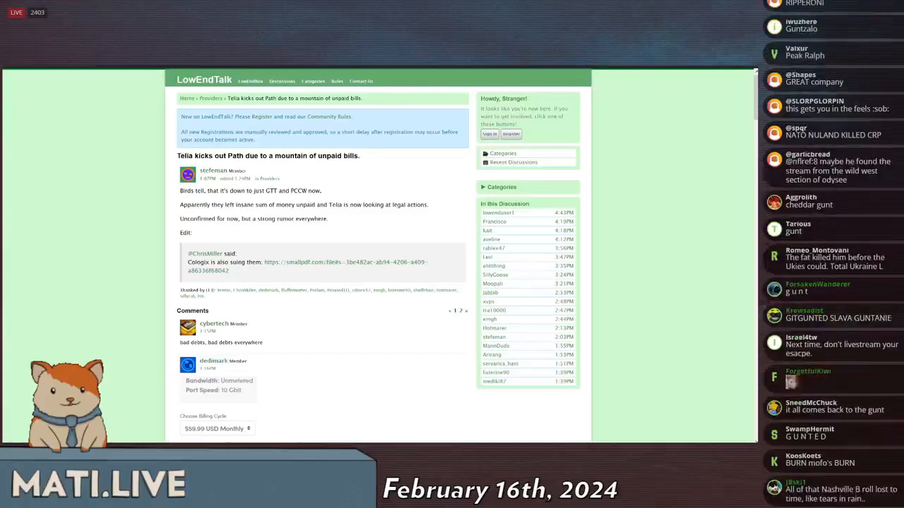
scroll("down", 3)
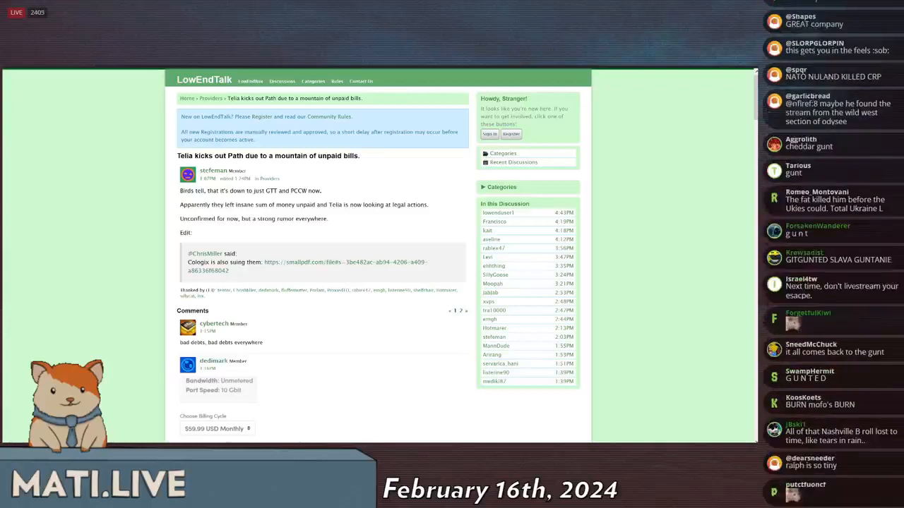
scroll("down", 3)
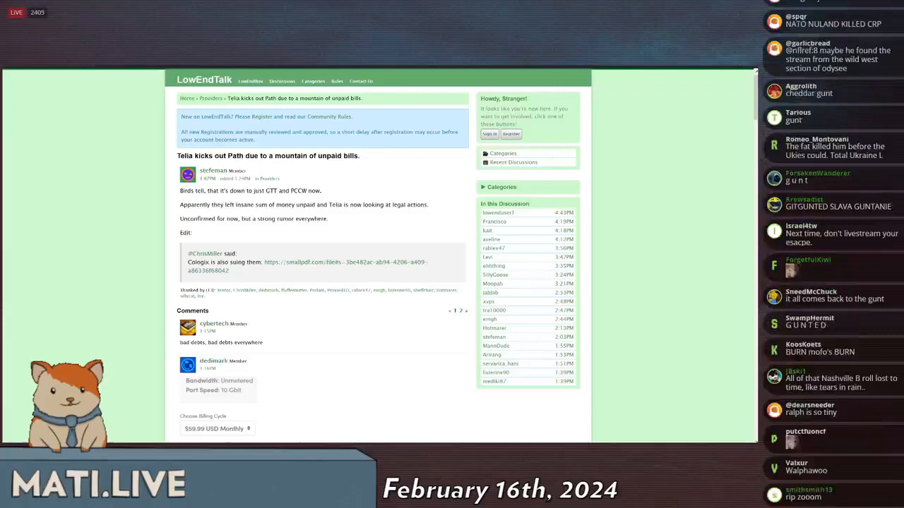
scroll("down", 3)
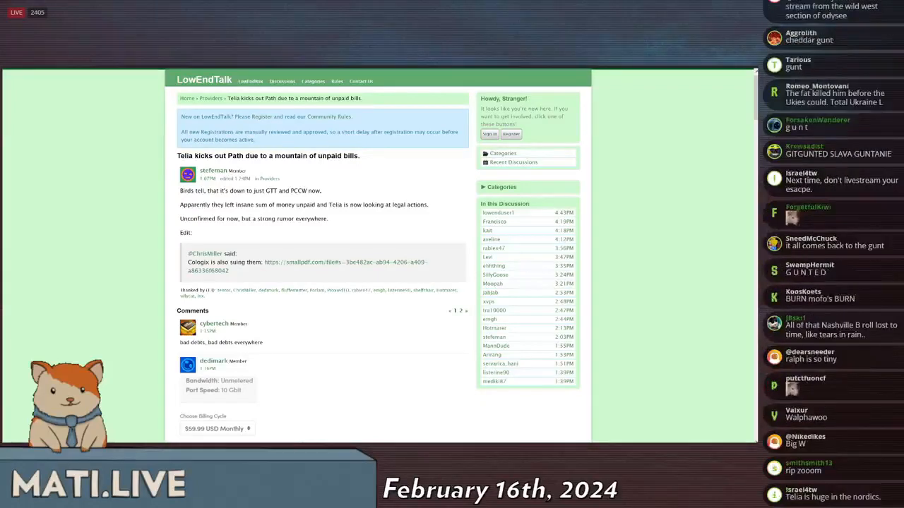
scroll("down", 3)
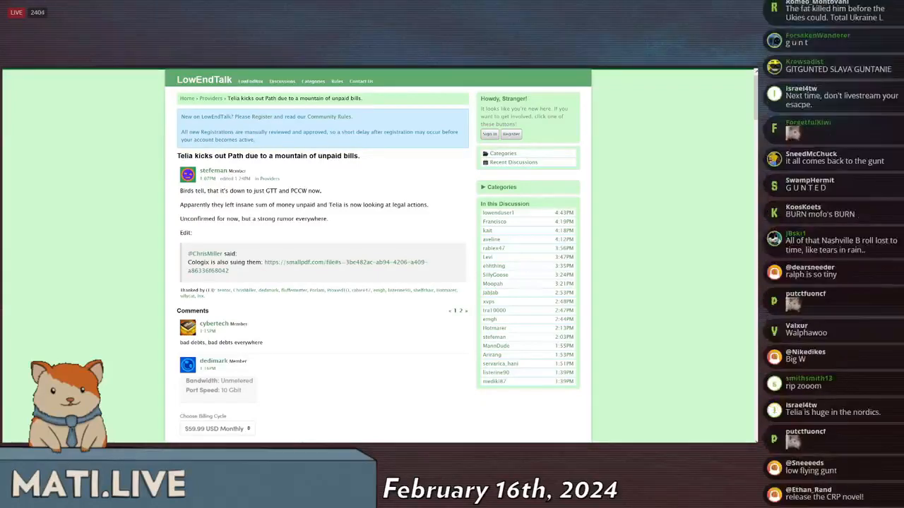
scroll("down", 3)
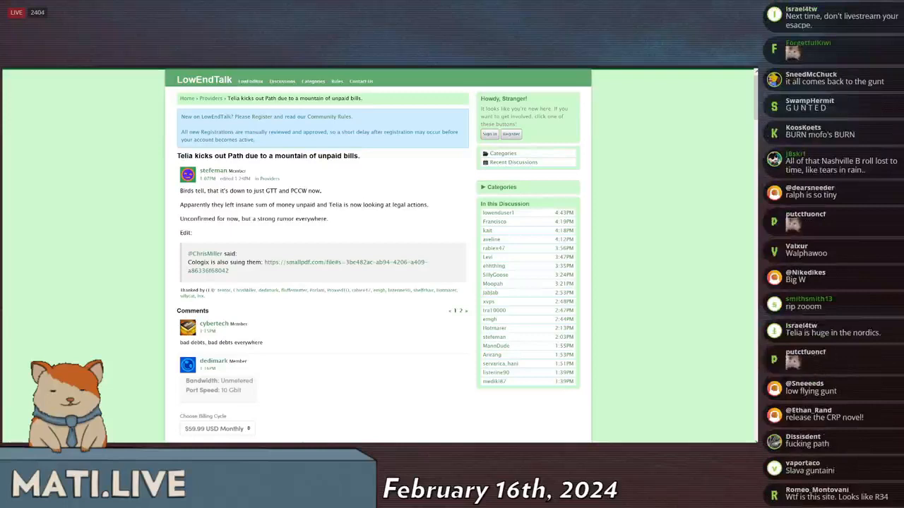
scroll("down", 3)
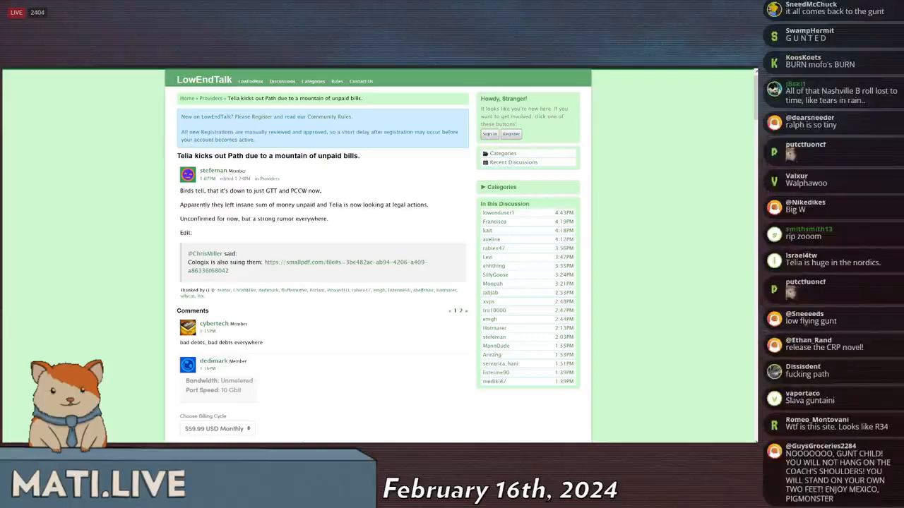
scroll("down", 3)
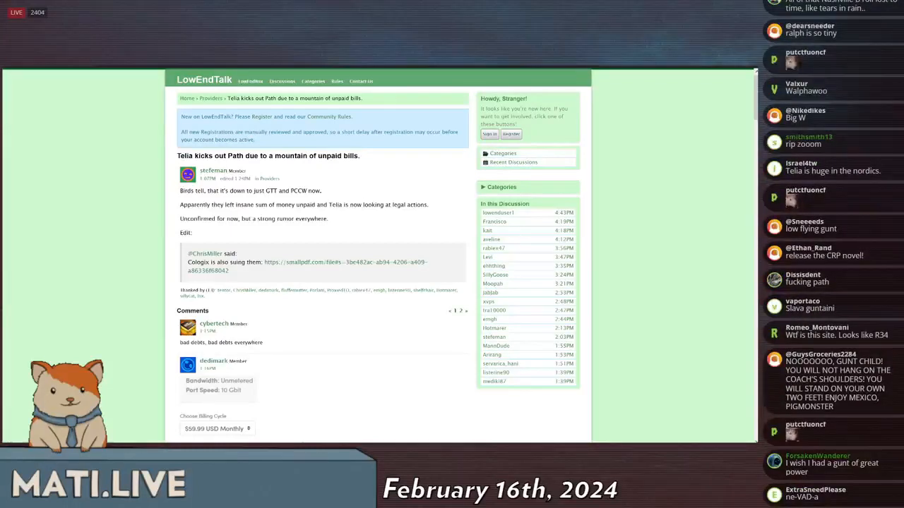
scroll("down", 3)
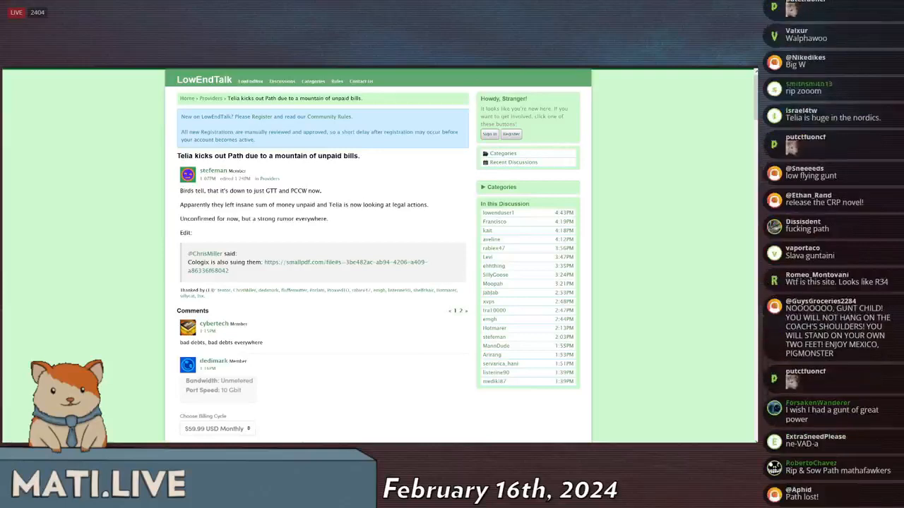
scroll("down", 3)
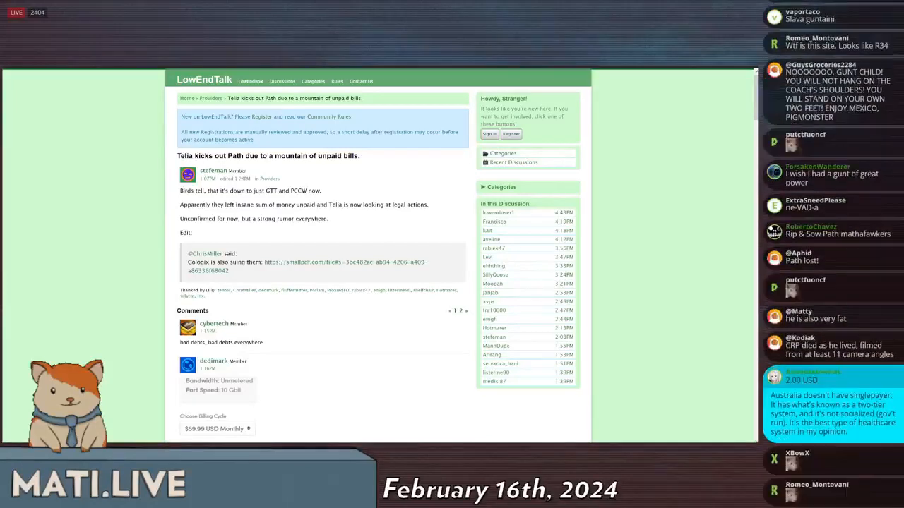
scroll("down", 3)
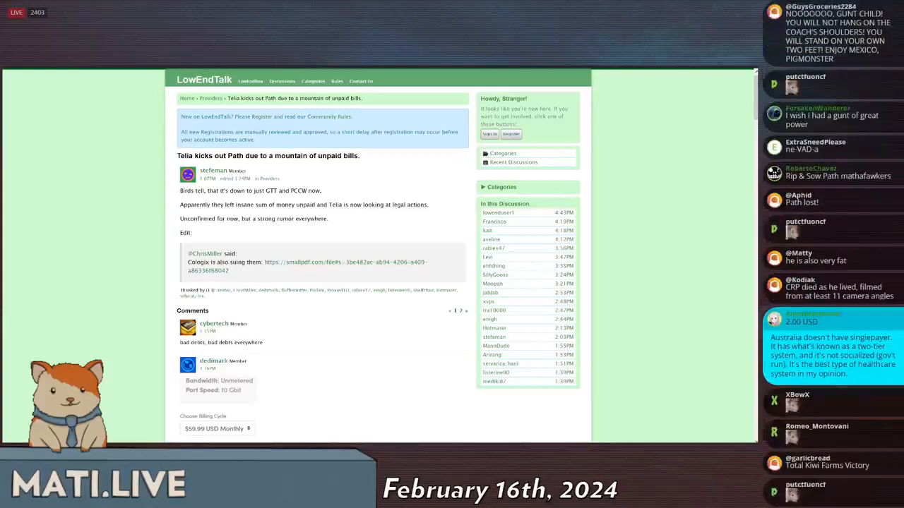
scroll("down", 3)
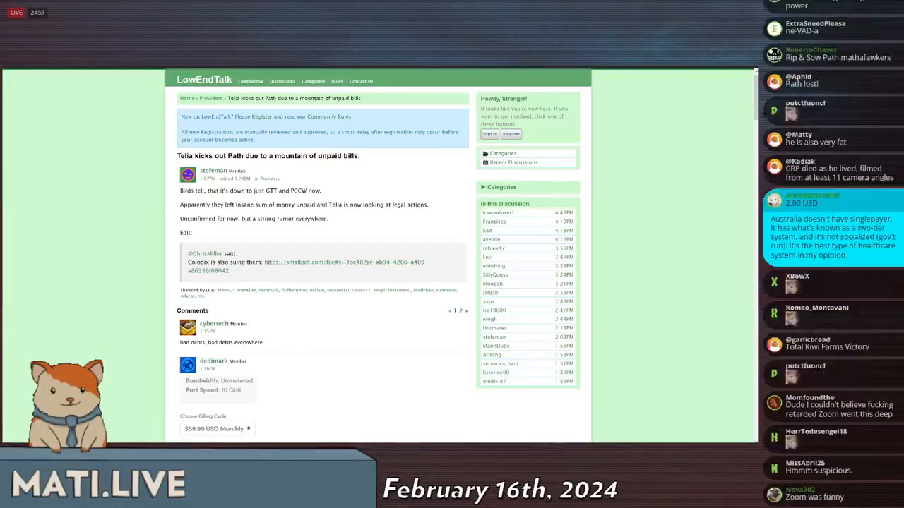
scroll("down", 3)
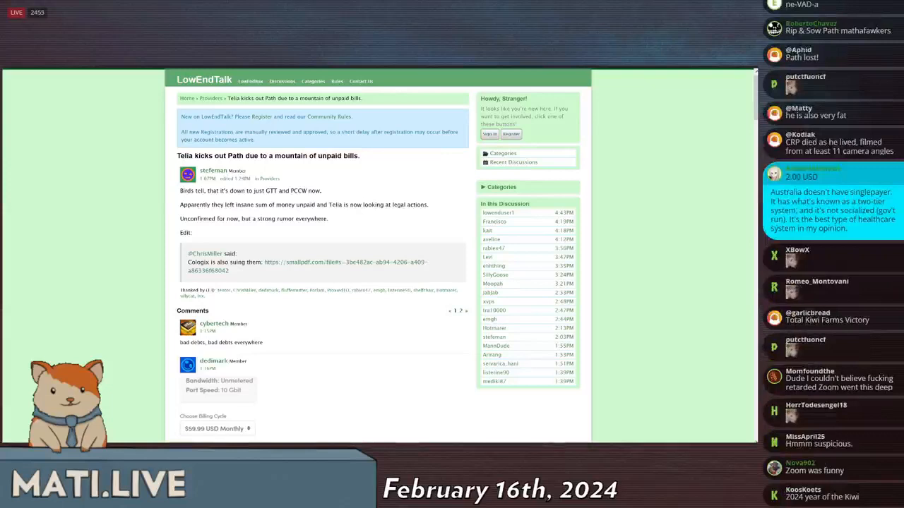
scroll("down", 3)
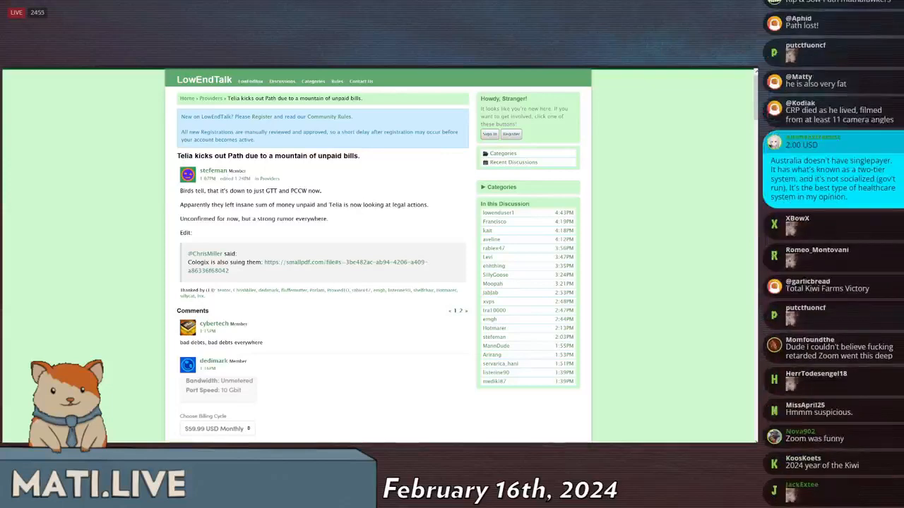
scroll("down", 3)
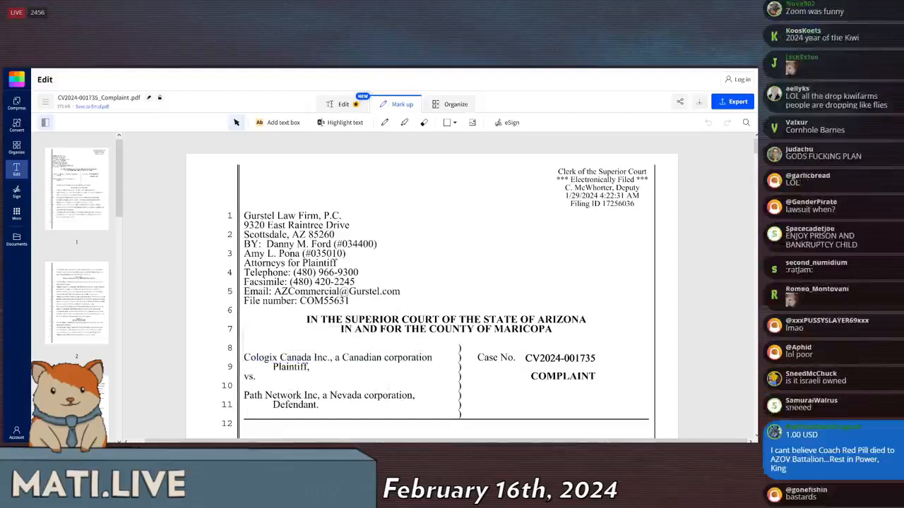
scroll("down", 3)
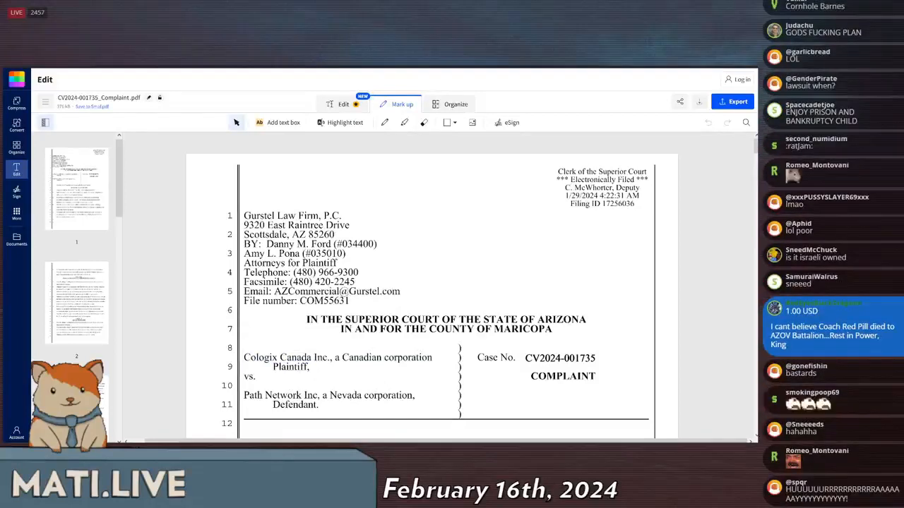
scroll("down", 3)
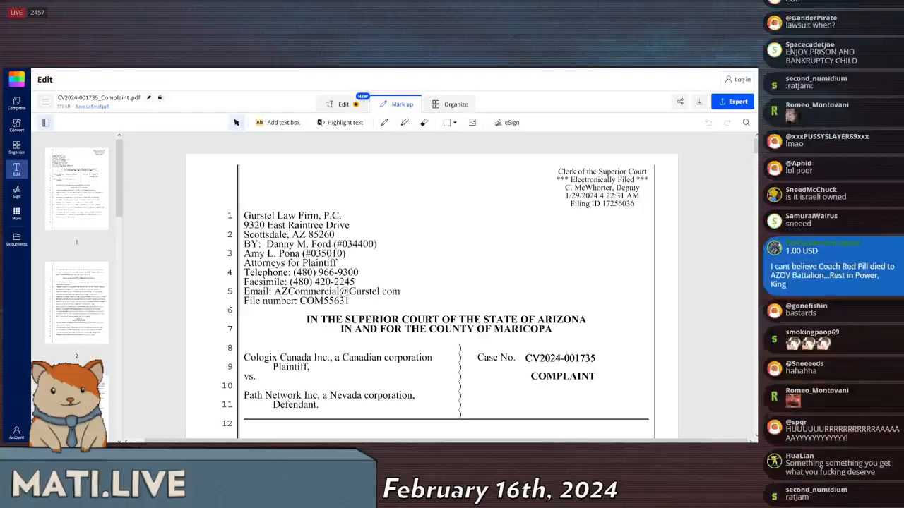
scroll("down", 3)
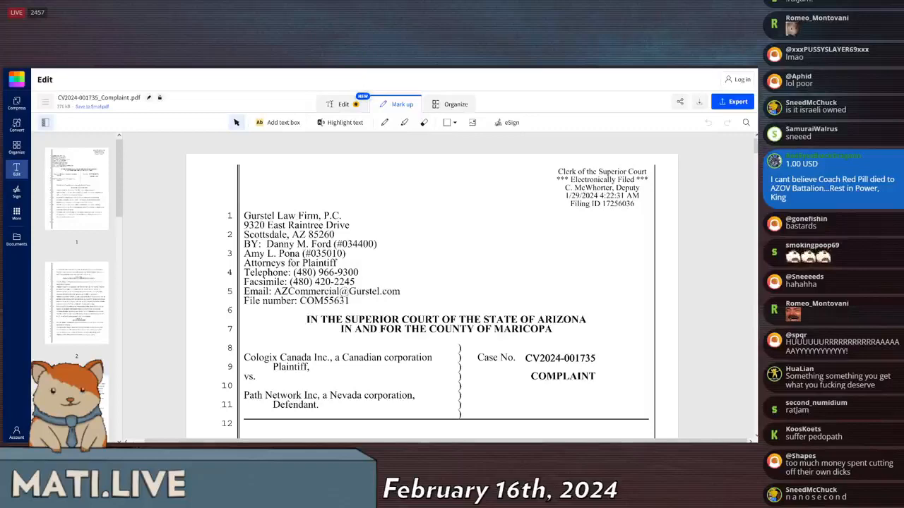
scroll("down", 3)
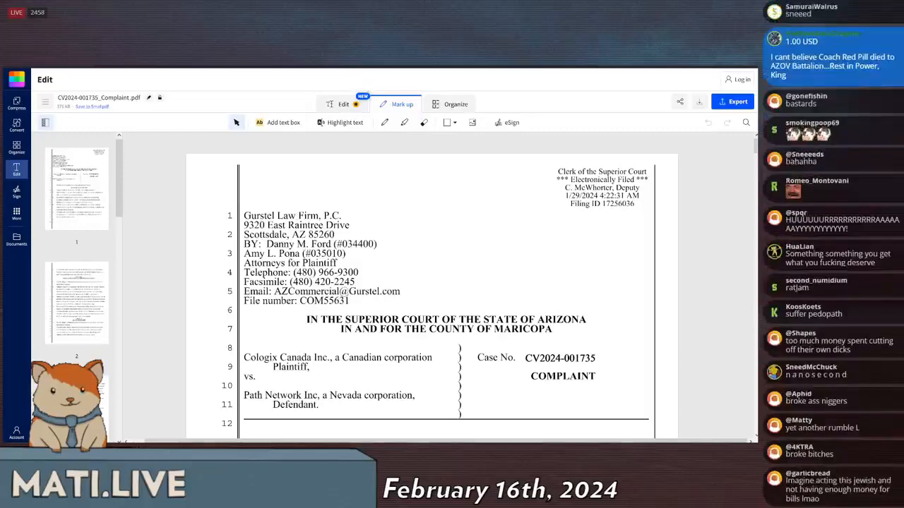
scroll("down", 3)
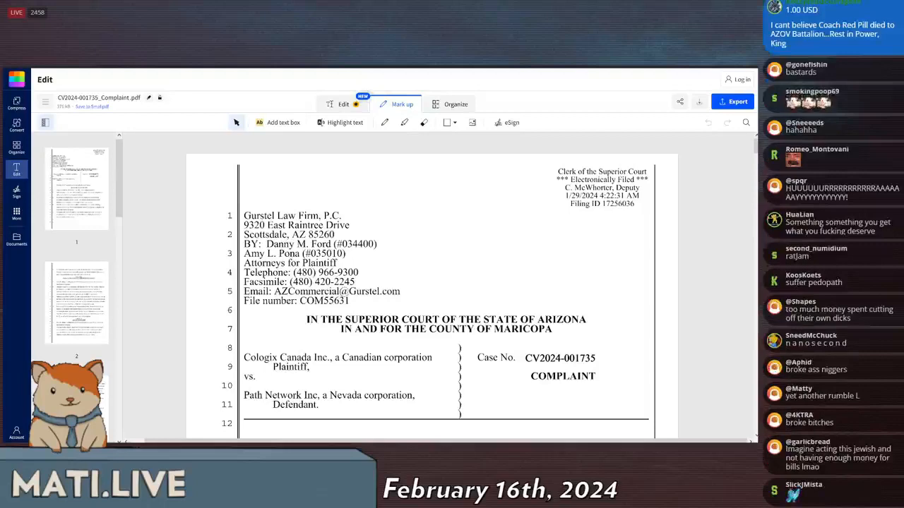
scroll("down", 3)
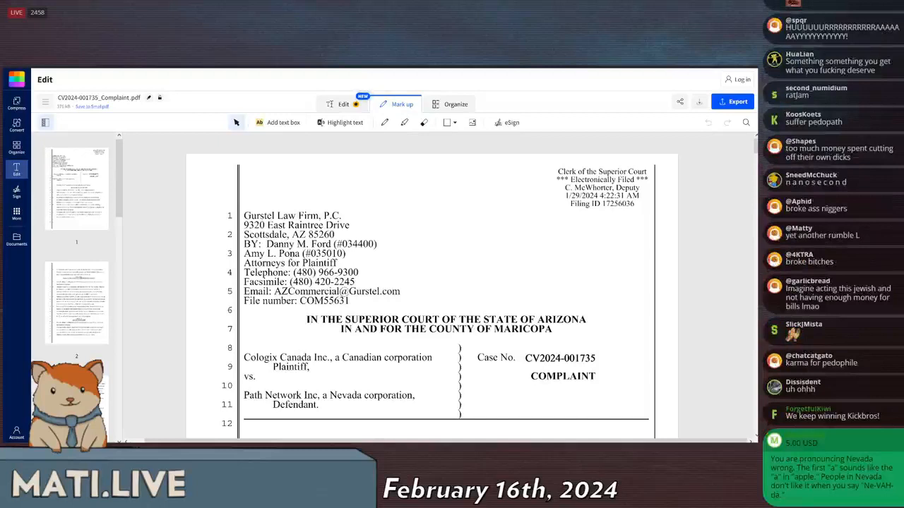
scroll("down", 3)
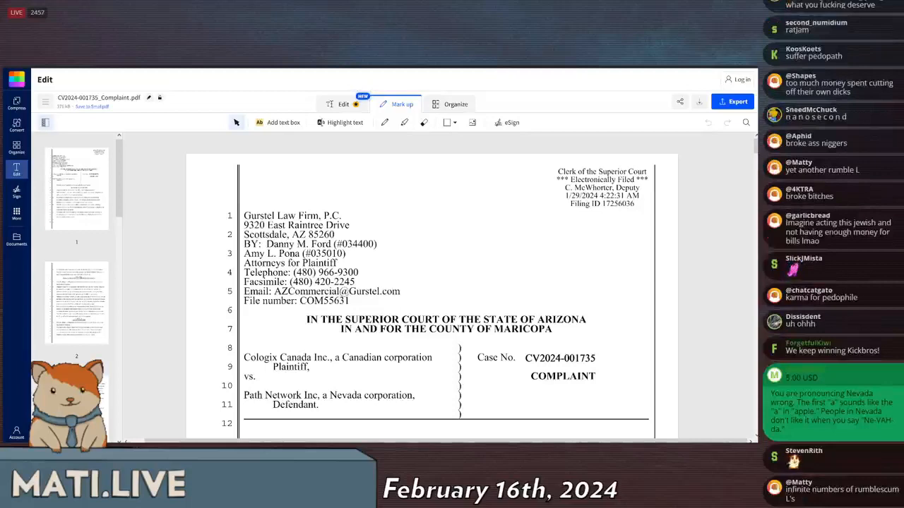
scroll("down", 3)
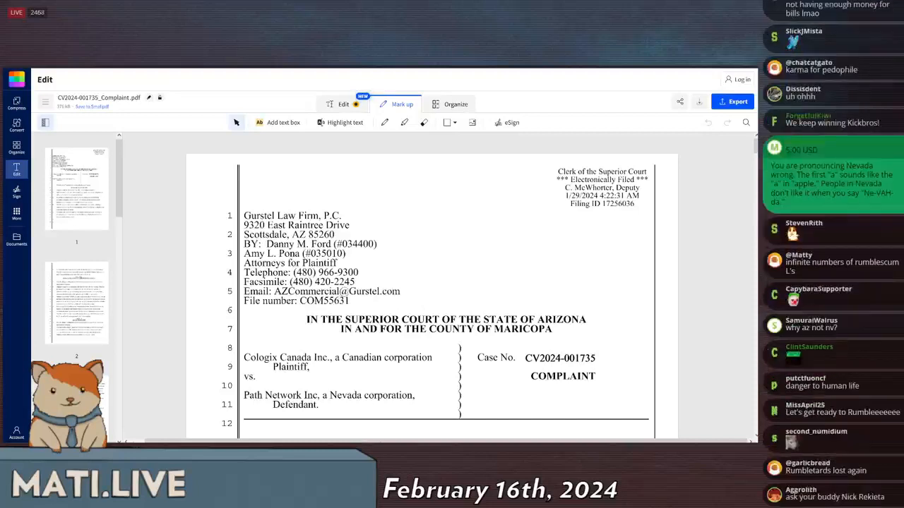
scroll("down", 3)
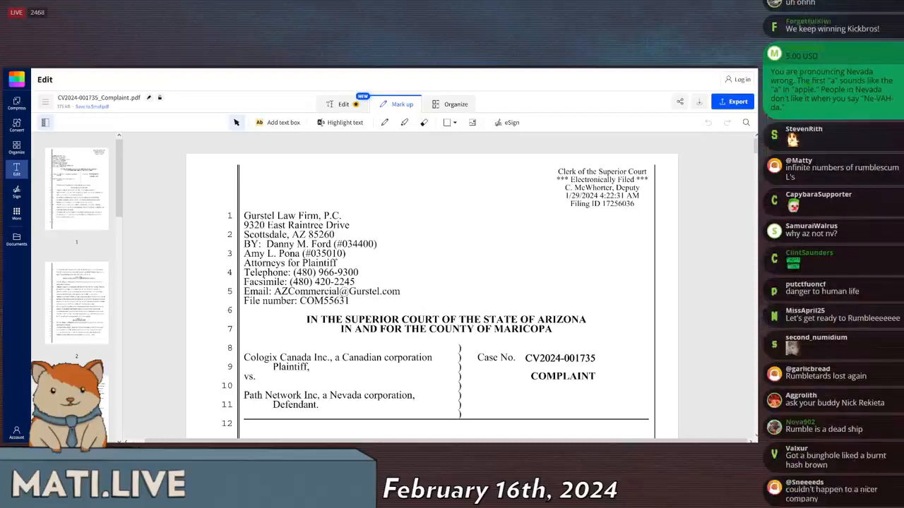
scroll("down", 3)
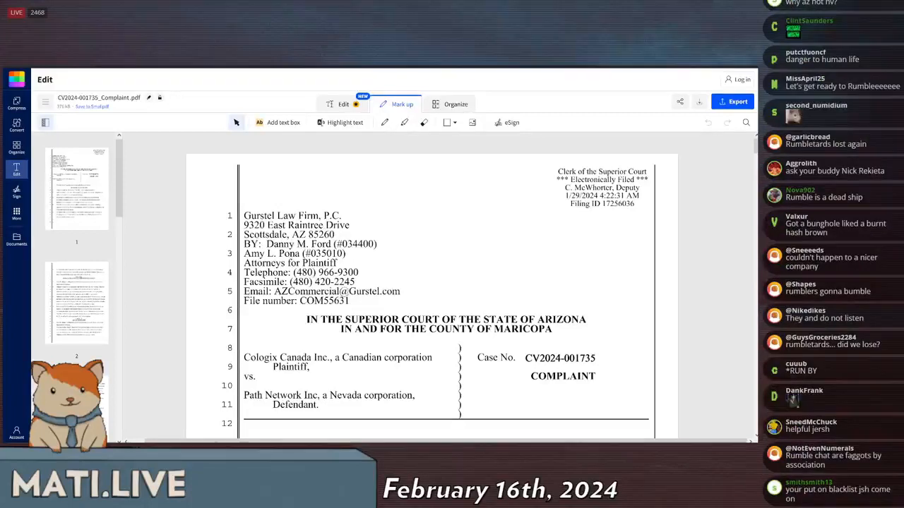
scroll("down", 3)
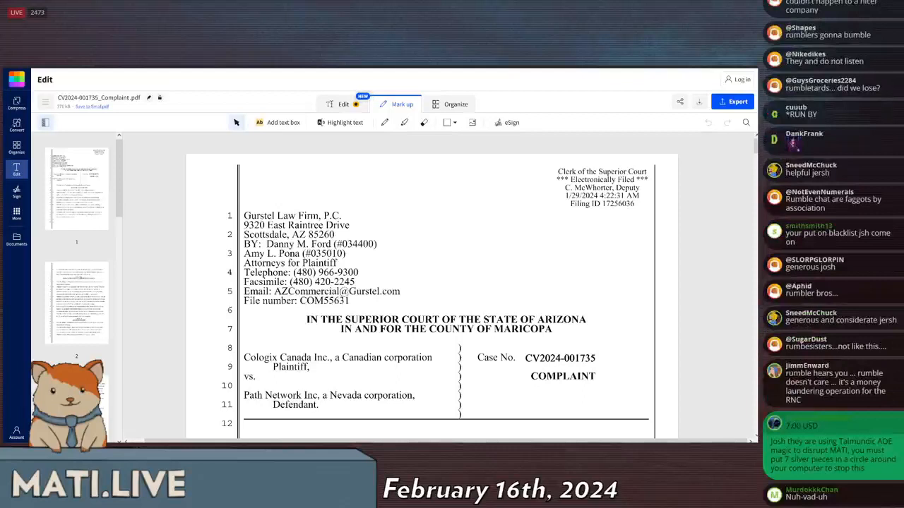
scroll("down", 3)
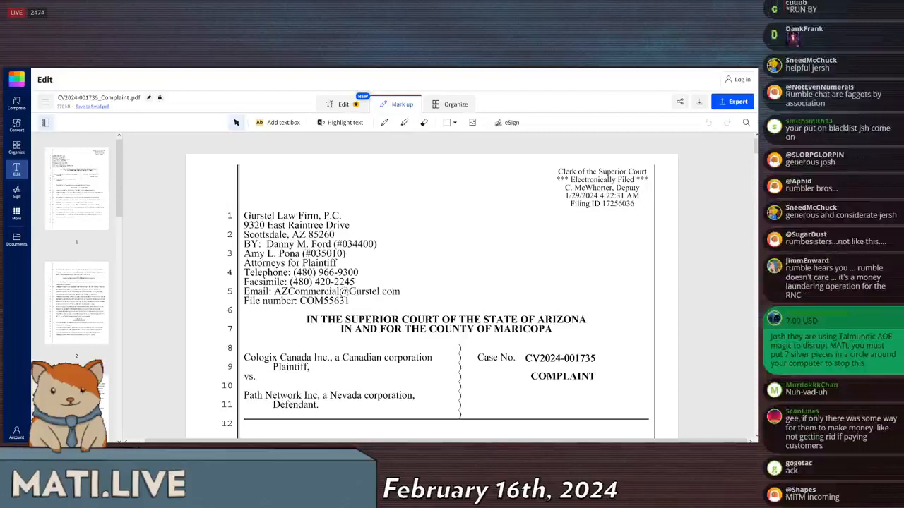
scroll("down", 3)
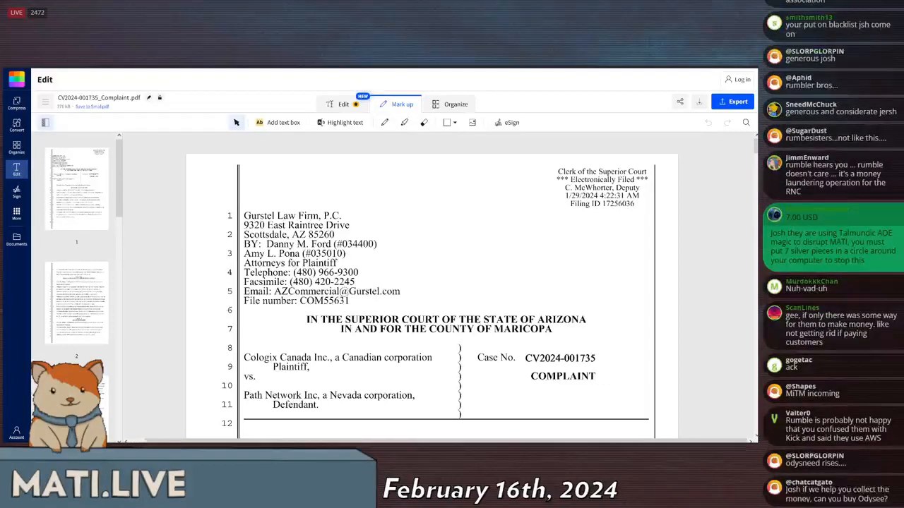
scroll("down", 3)
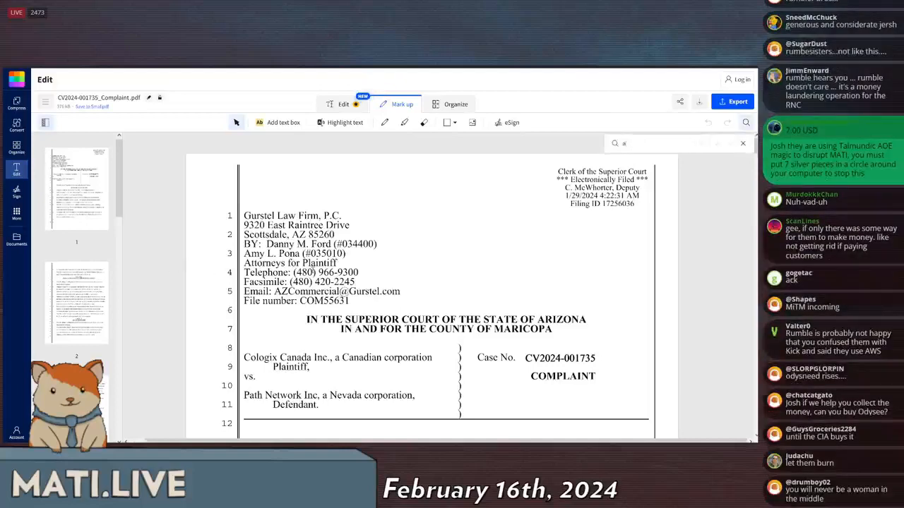
type("august")
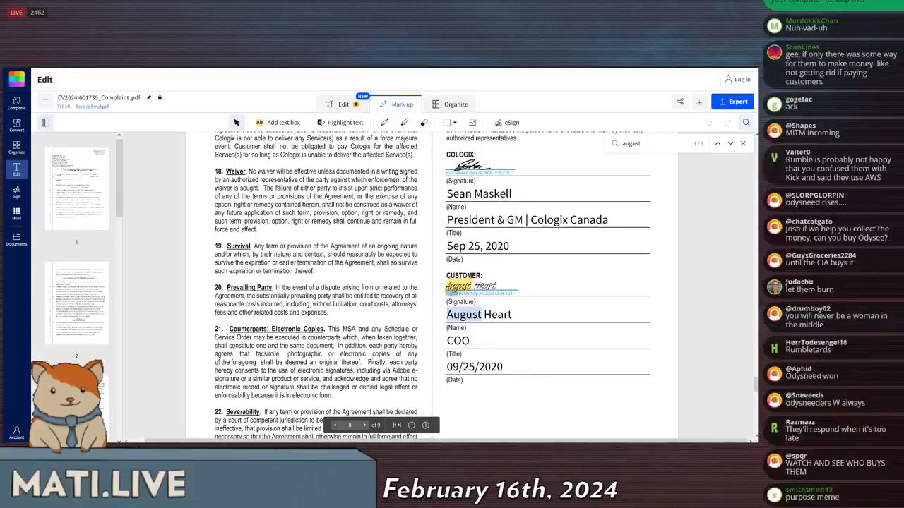
scroll("down", 3)
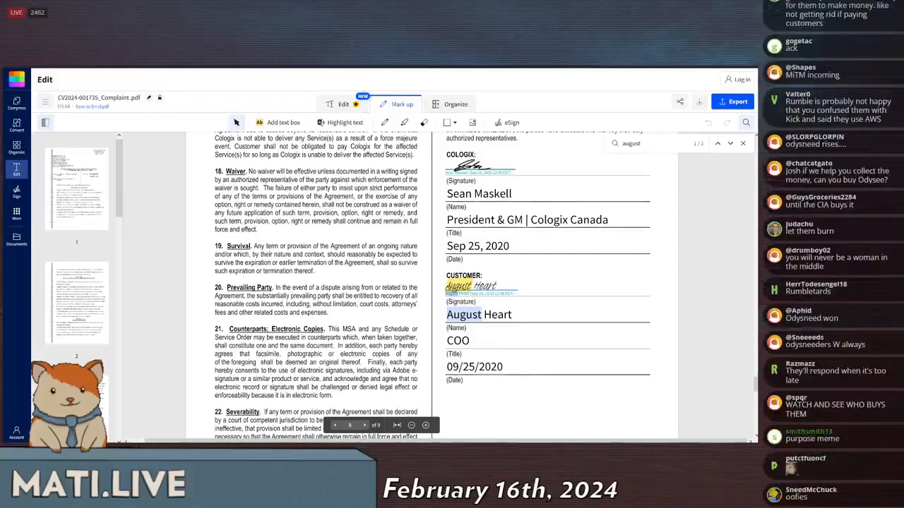
scroll("down", 3)
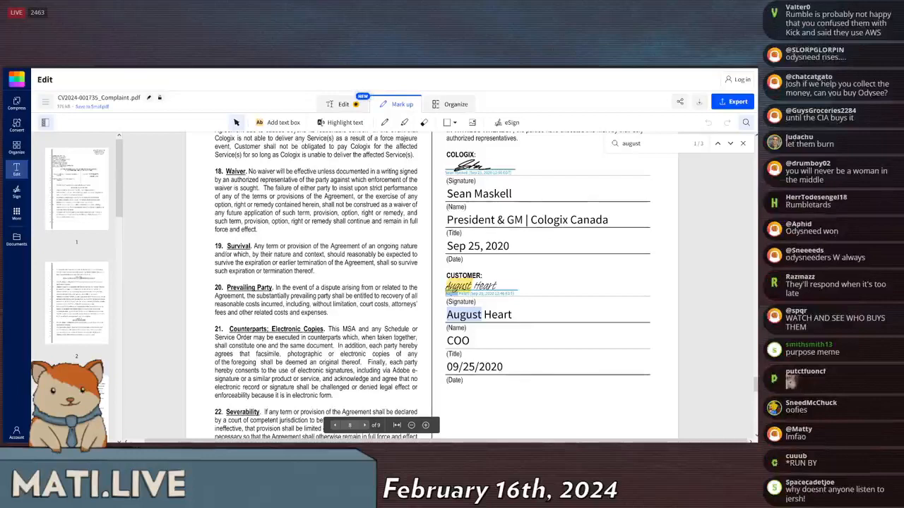
scroll("down", 3)
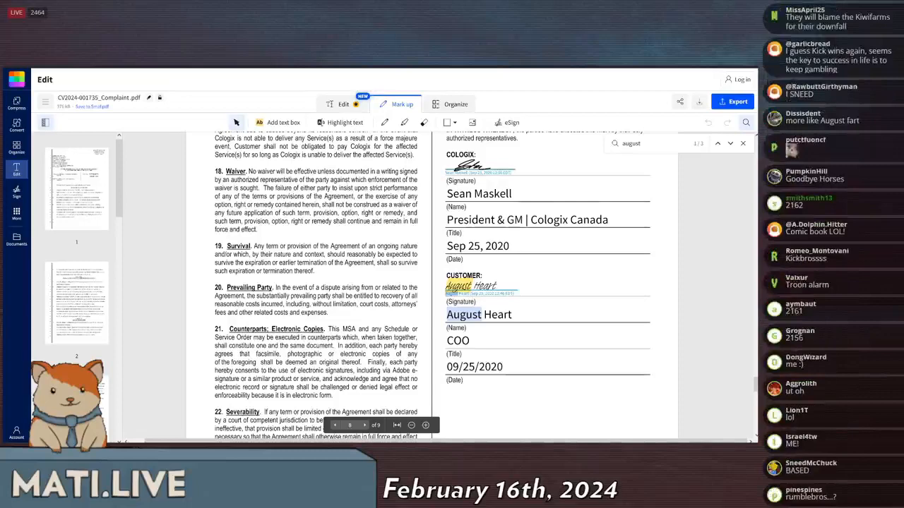
scroll("down", 3)
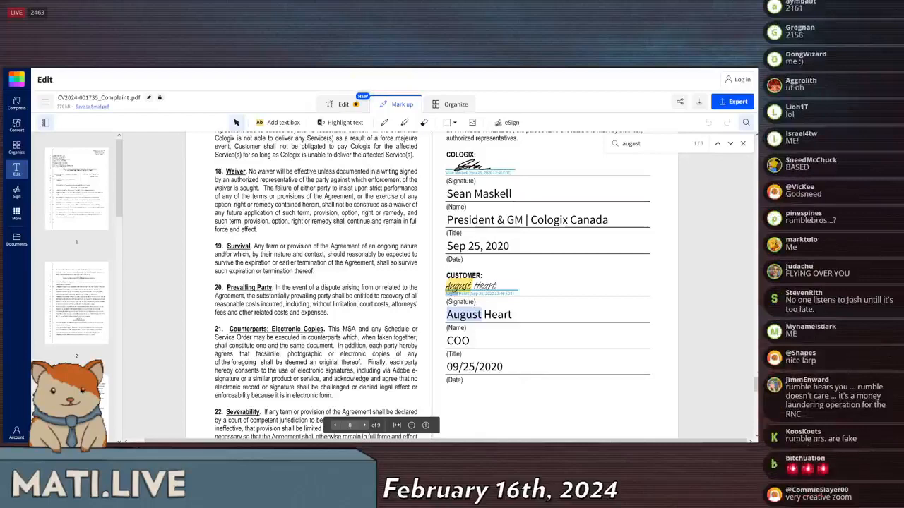
scroll("down", 3)
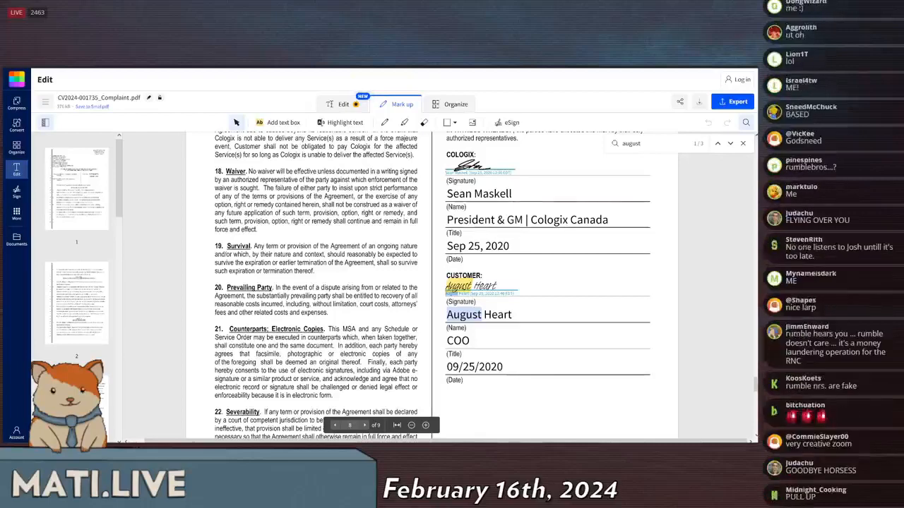
scroll("down", 3)
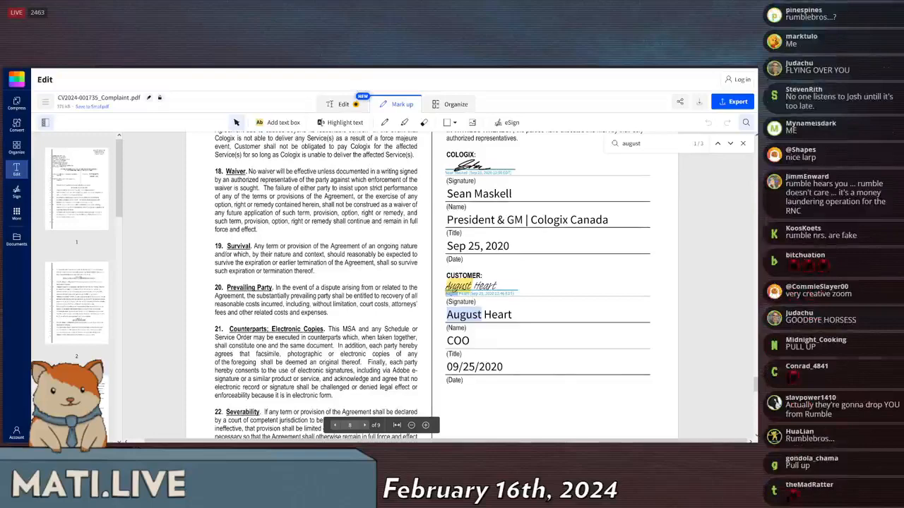
scroll("down", 3)
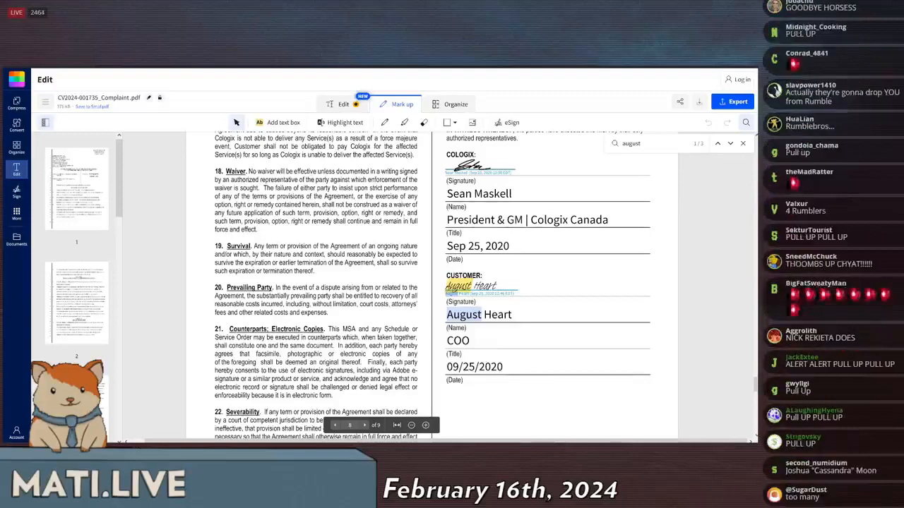
scroll("down", 3)
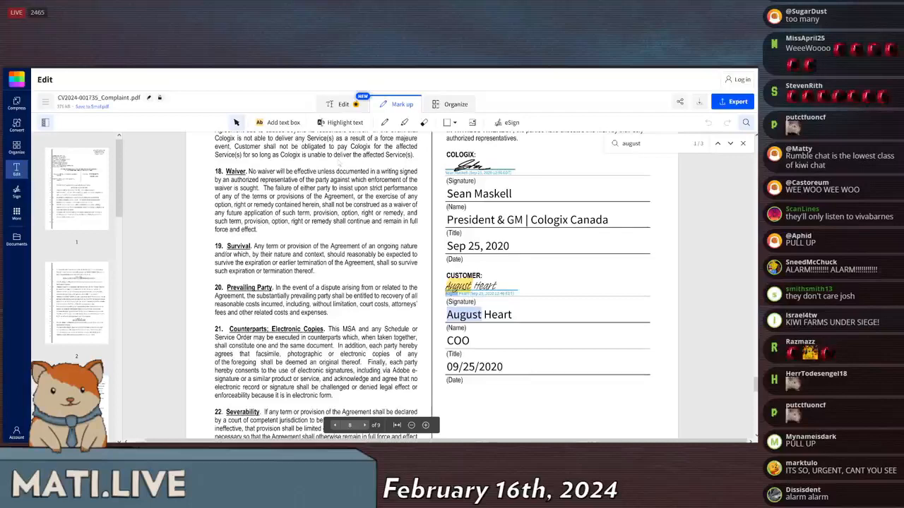
scroll("down", 3)
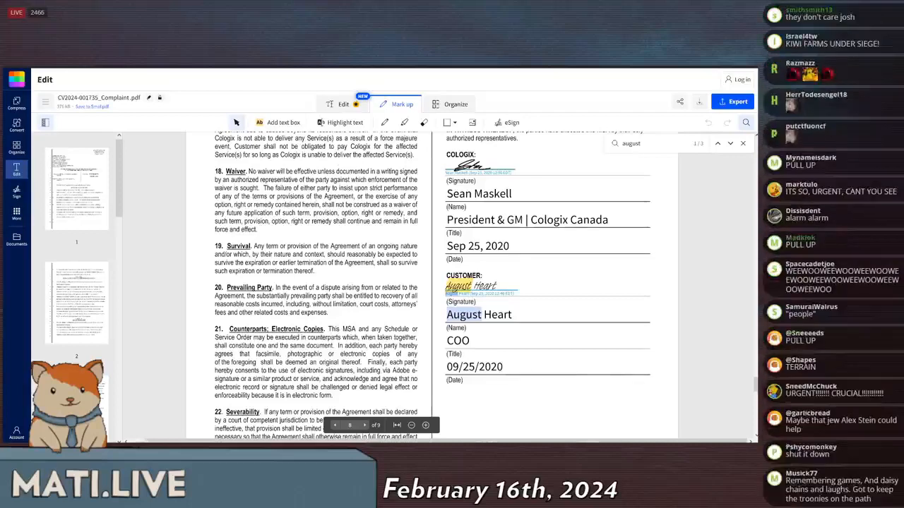
scroll("down", 3)
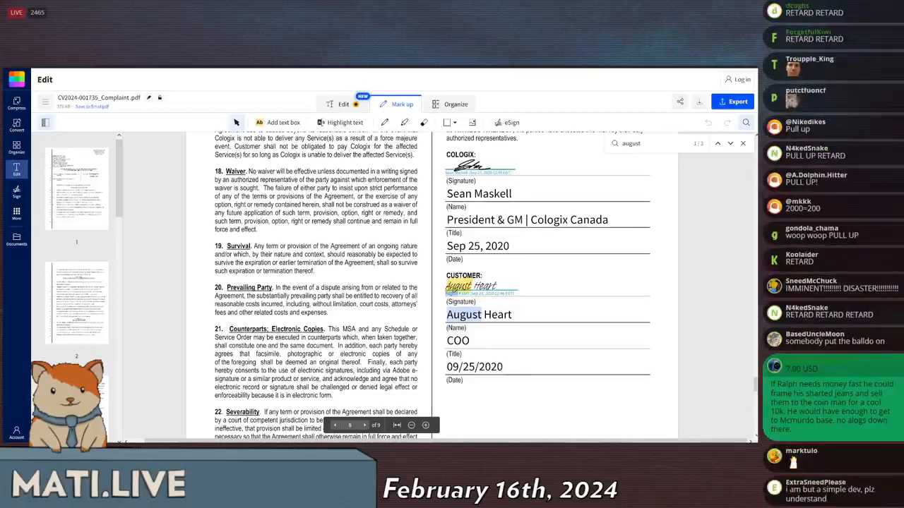
scroll("down", 3)
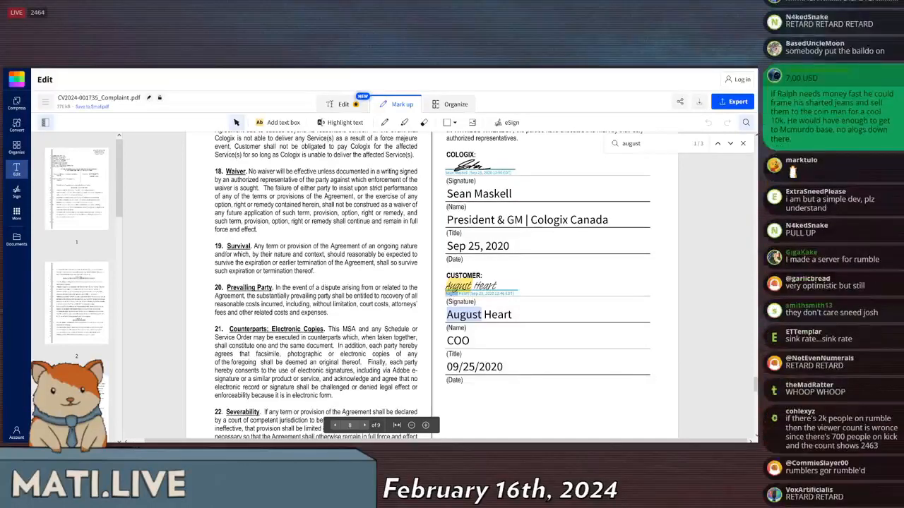
scroll("down", 3)
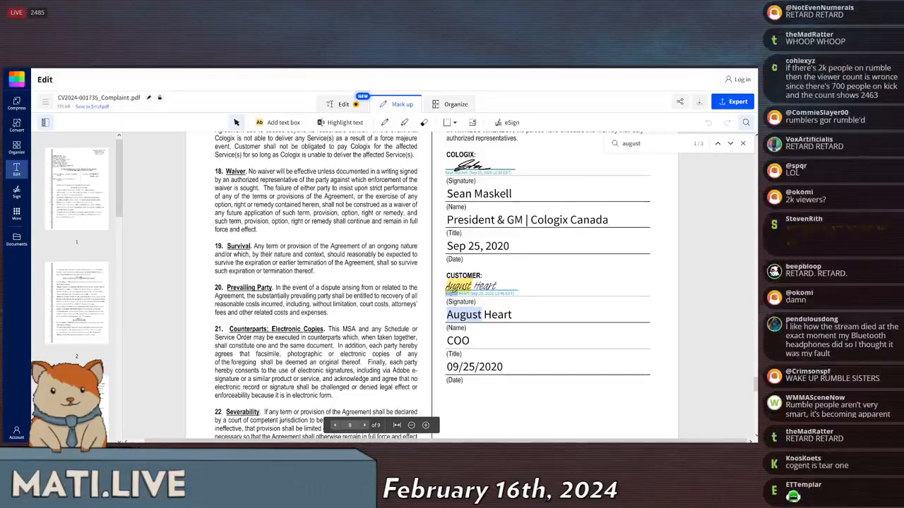
scroll("down", 3)
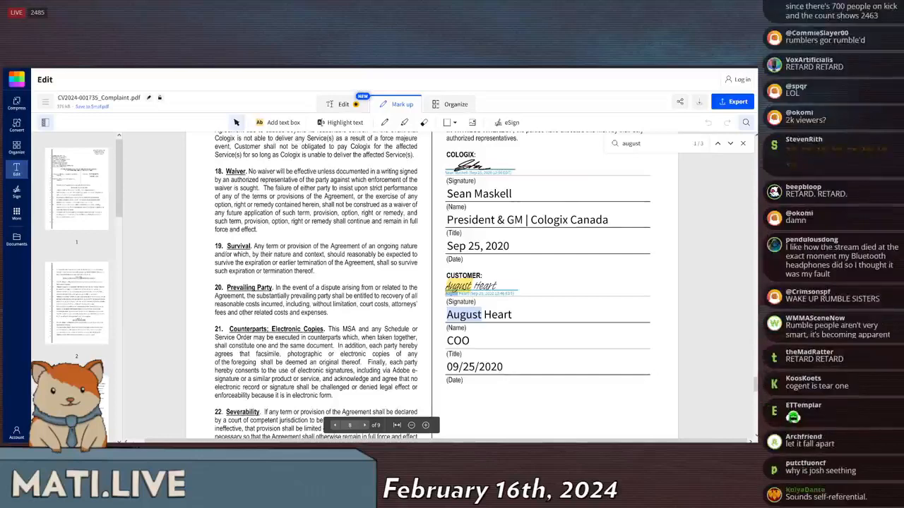
scroll("down", 3)
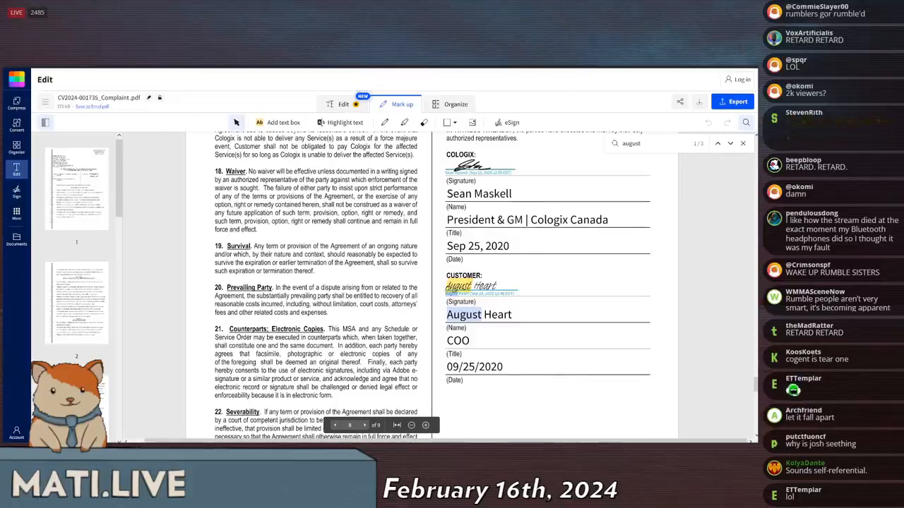
scroll("down", 3)
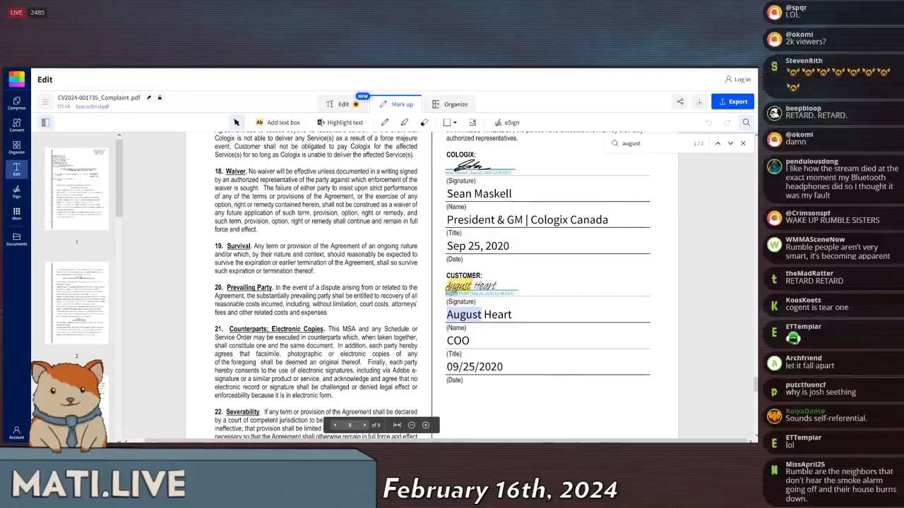
scroll("down", 3)
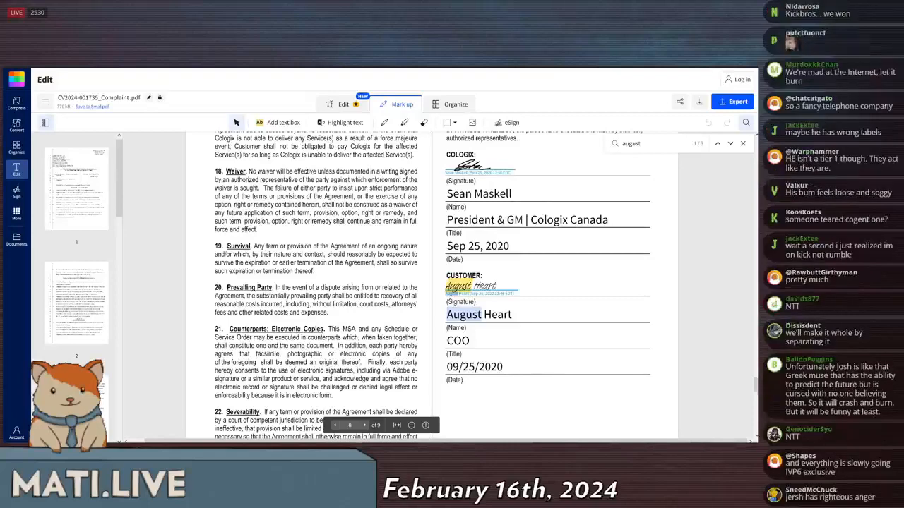
scroll("down", 3)
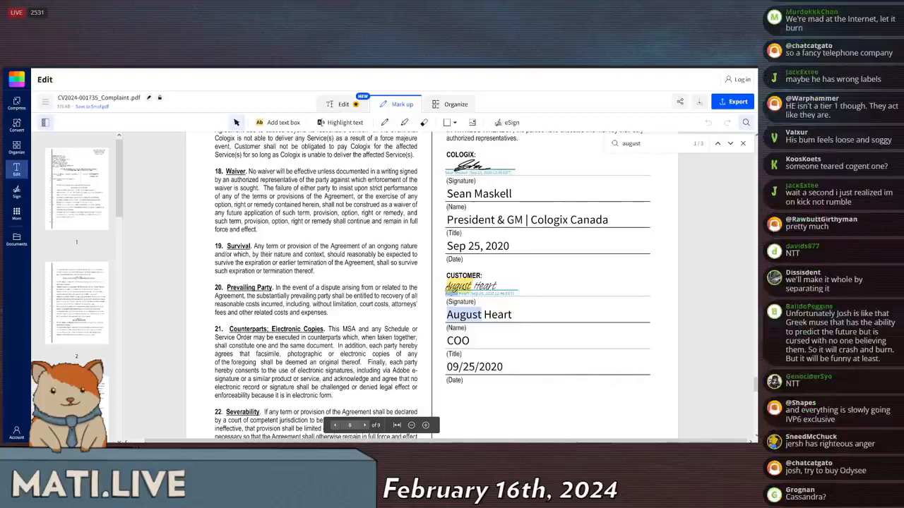
scroll("down", 3)
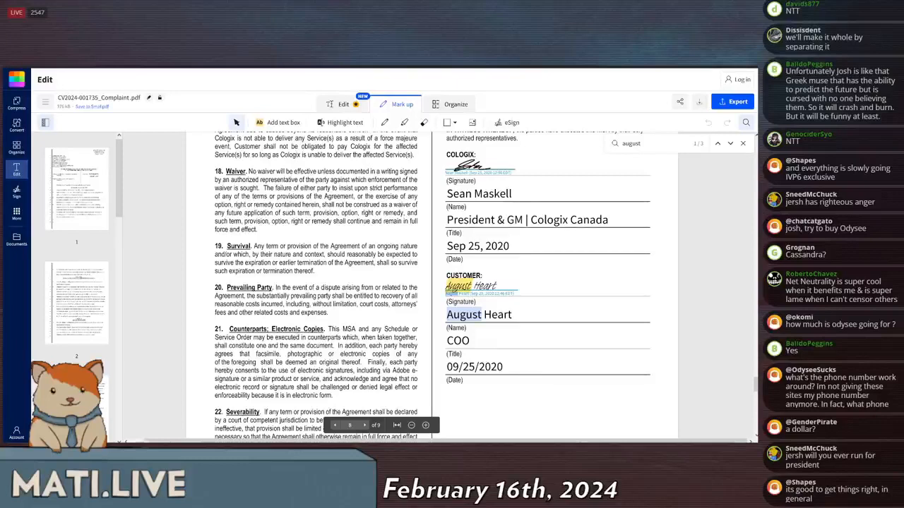
scroll("down", 3)
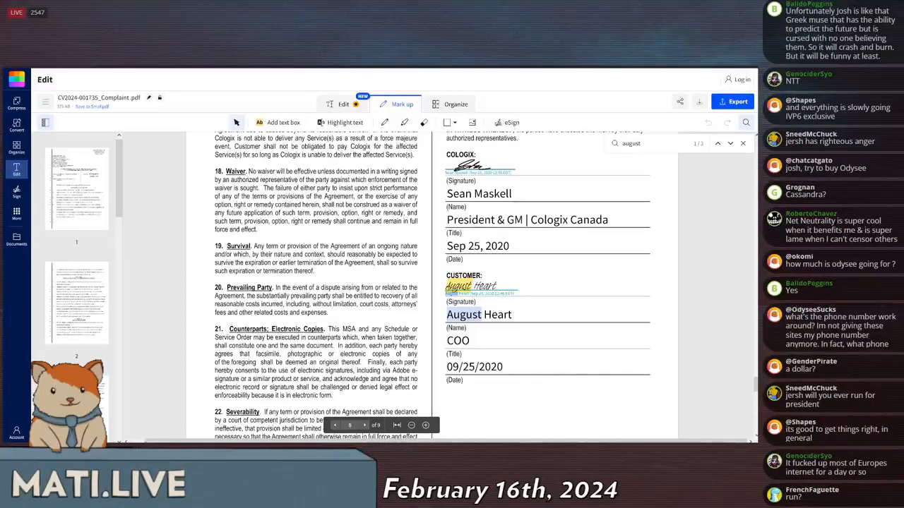
scroll("down", 3)
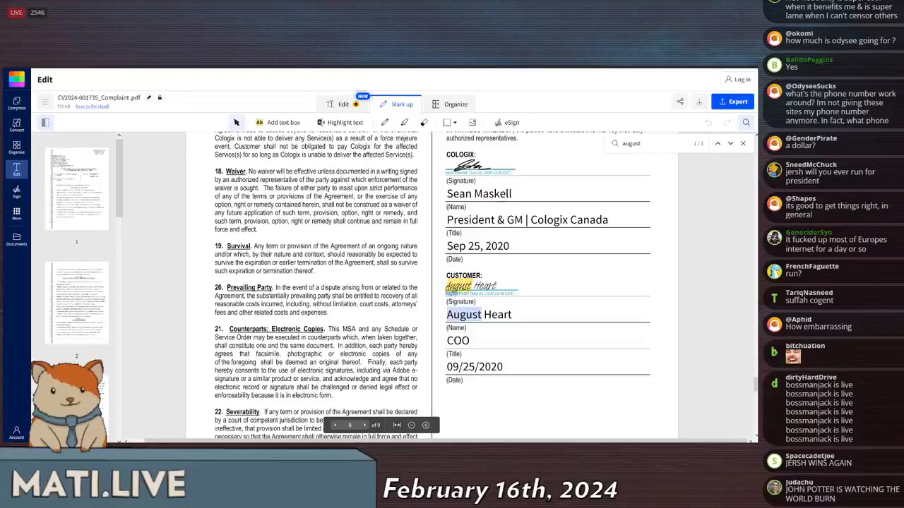
scroll("down", 3)
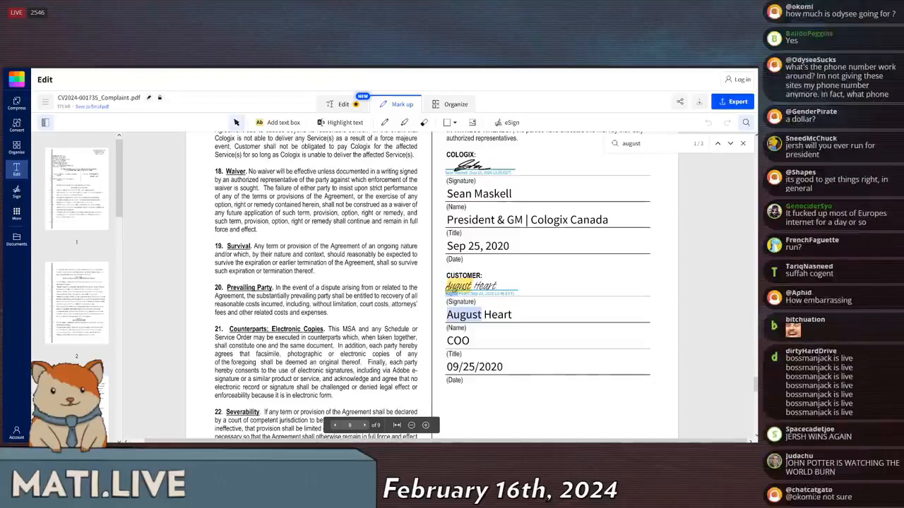